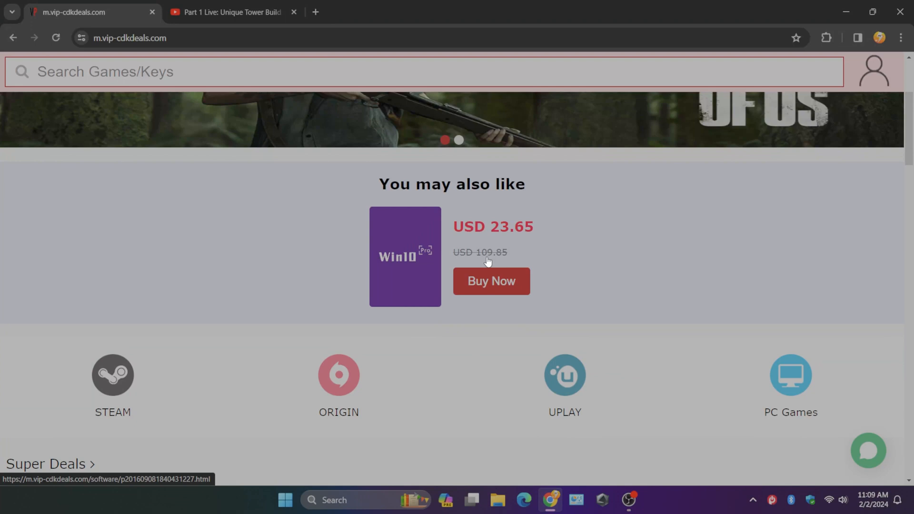
{"action": "mouse_move", "coordinate": [509, 240]}
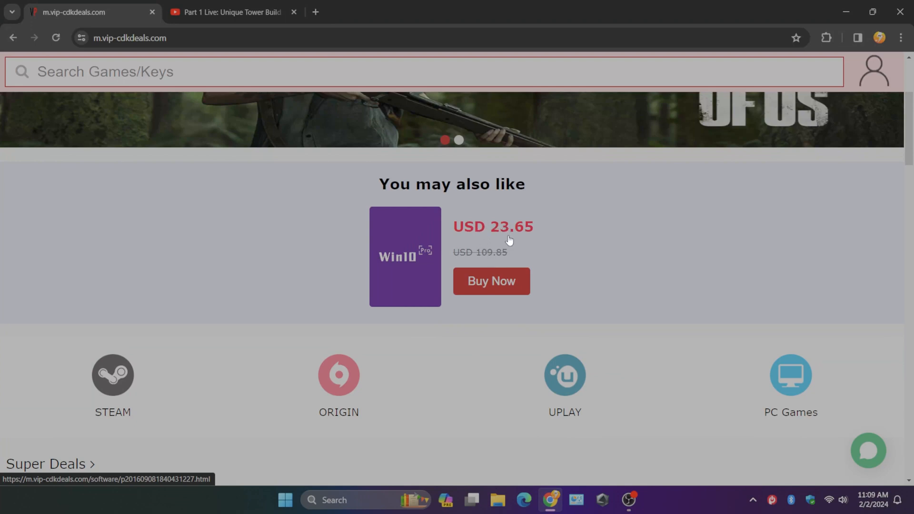